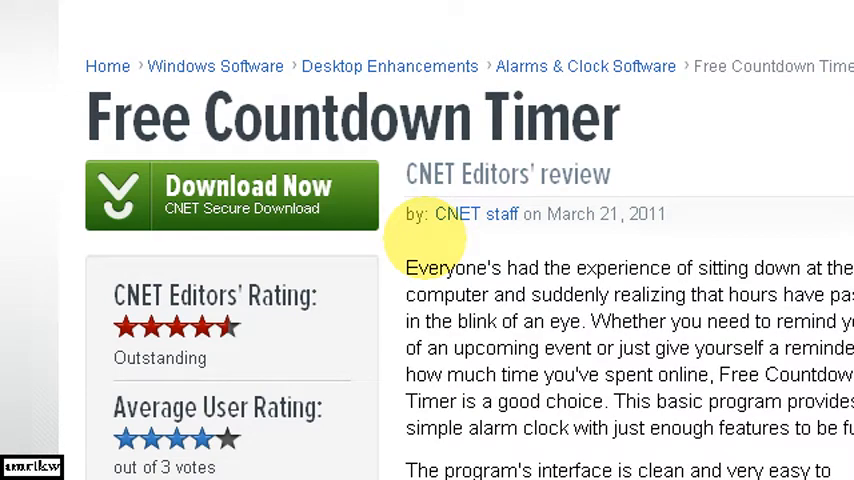
pyautogui.moveTo(520, 130)
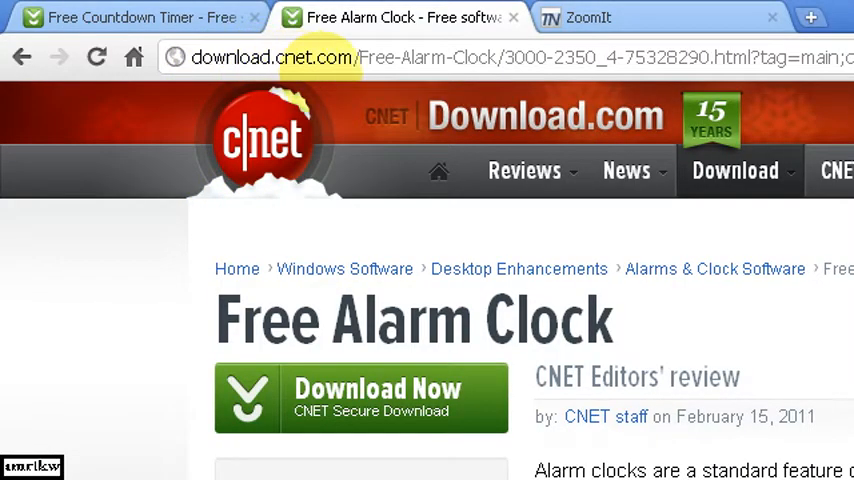
# - Scroll through the web page and return to the Free Countdown Timer page
pyautogui.scroll(-3)
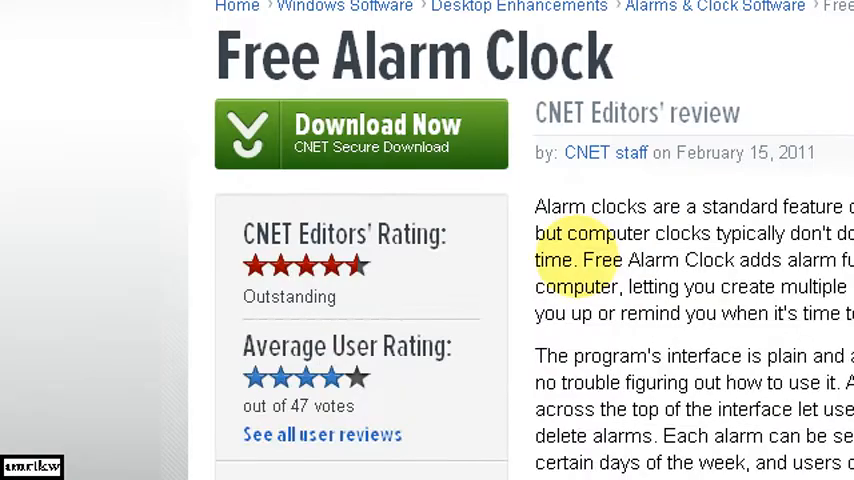
pyautogui.scroll(-3)
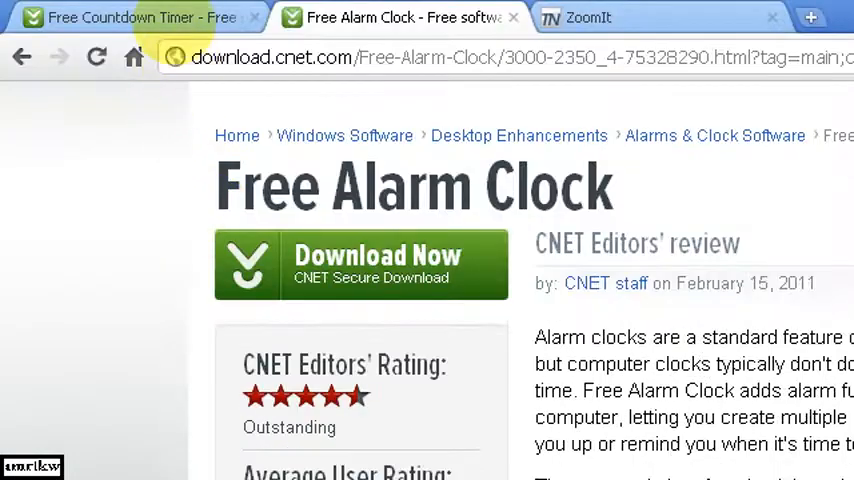
pyautogui.scroll(-3)
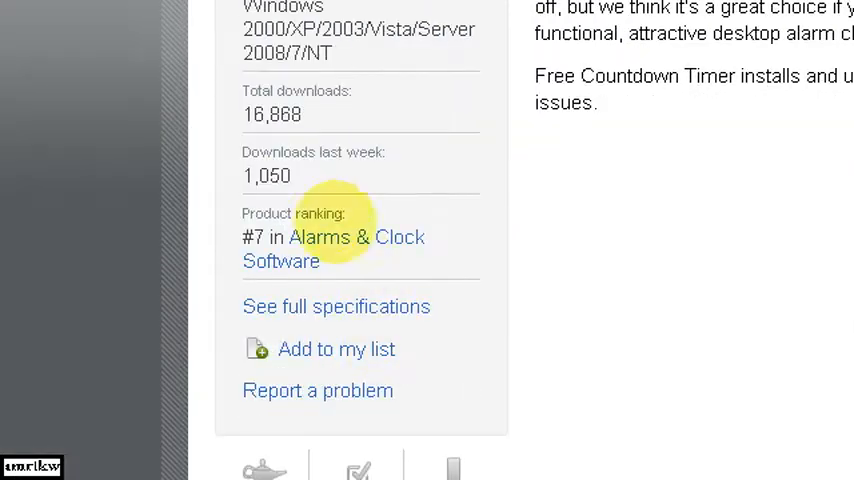
pyautogui.scroll(-3)
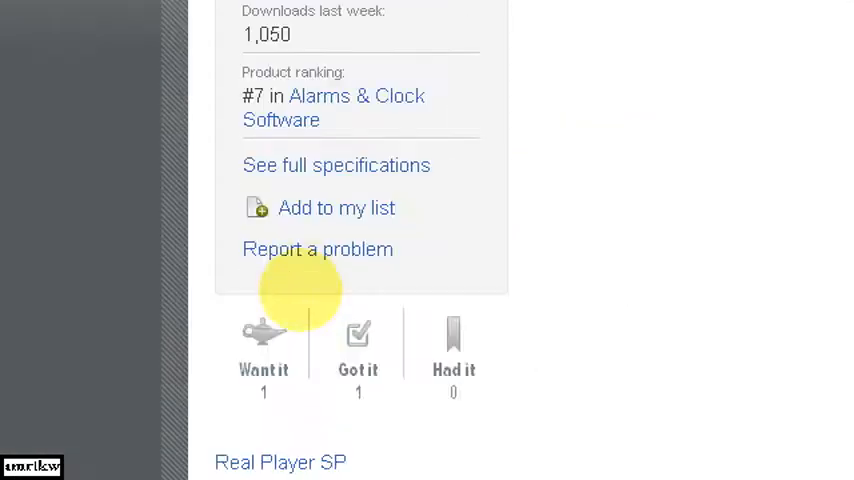
pyautogui.scroll(-3)
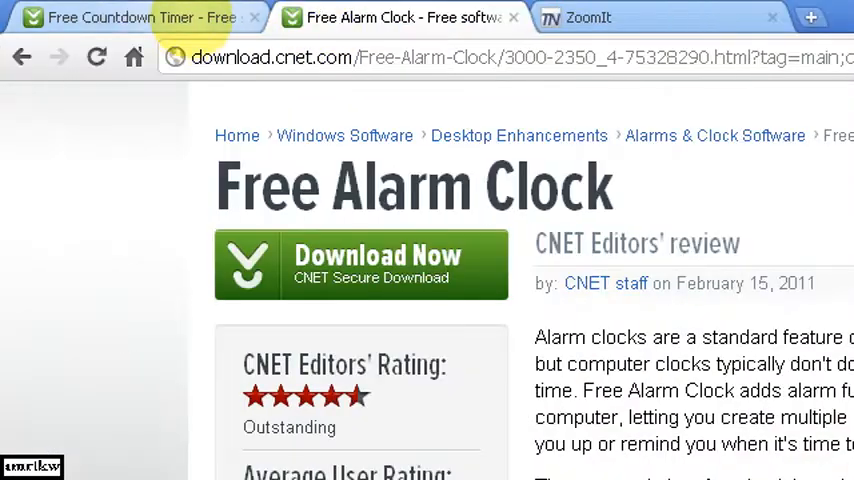
pyautogui.click(130, 18)
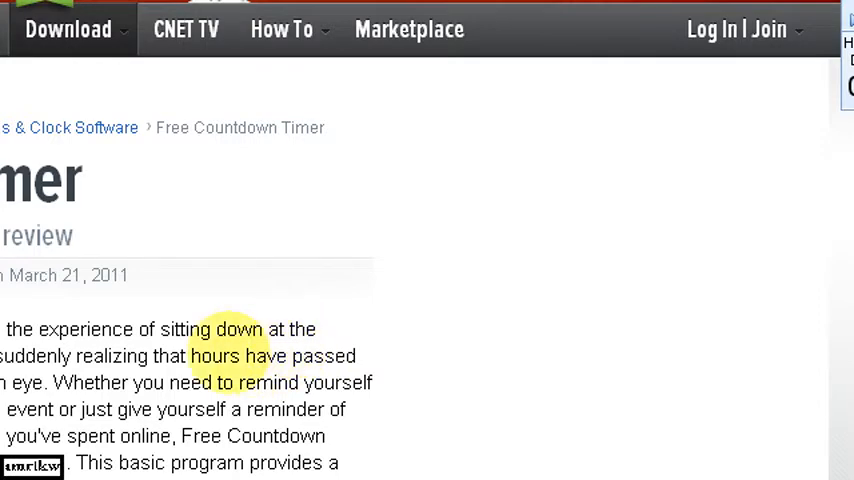
pyautogui.scroll(-3)
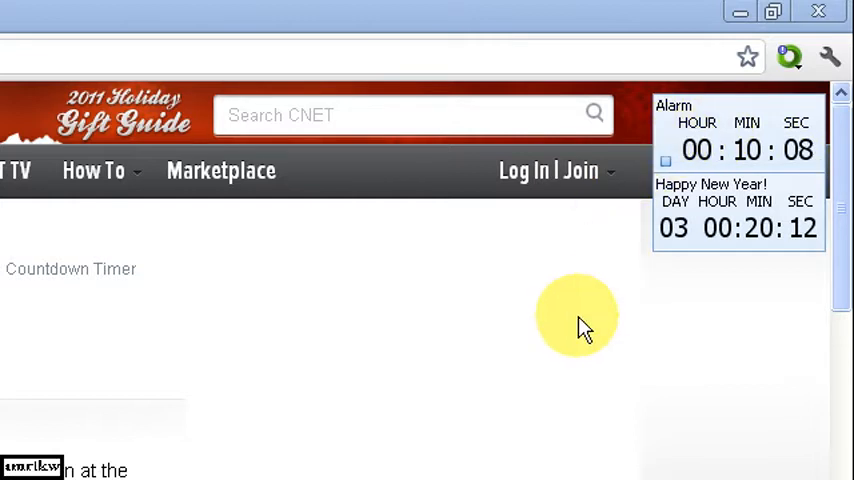
pyautogui.moveTo(638, 270)
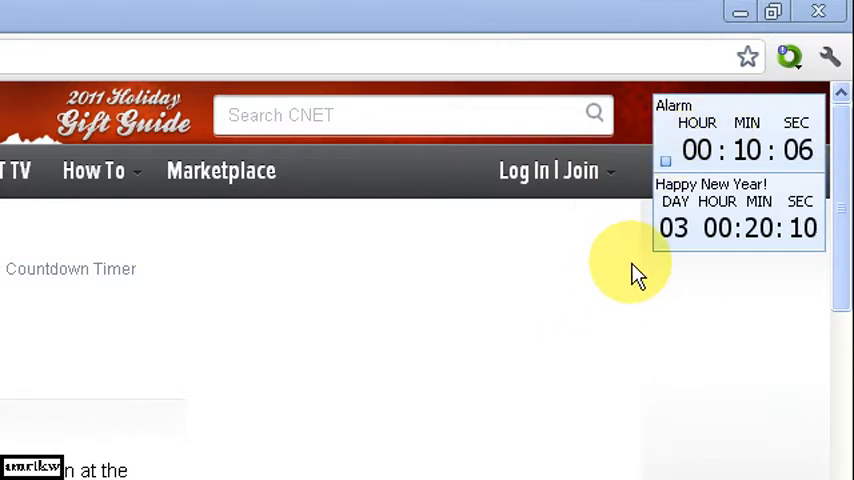
pyautogui.moveTo(650, 230)
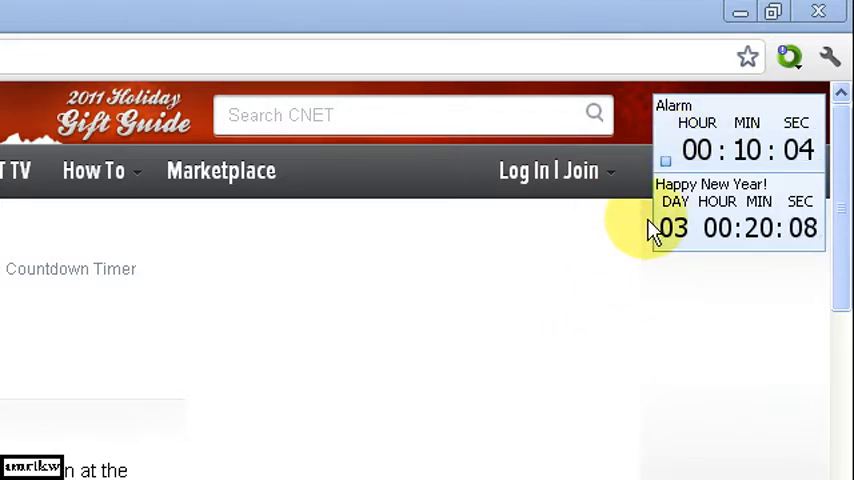
pyautogui.scroll(-3)
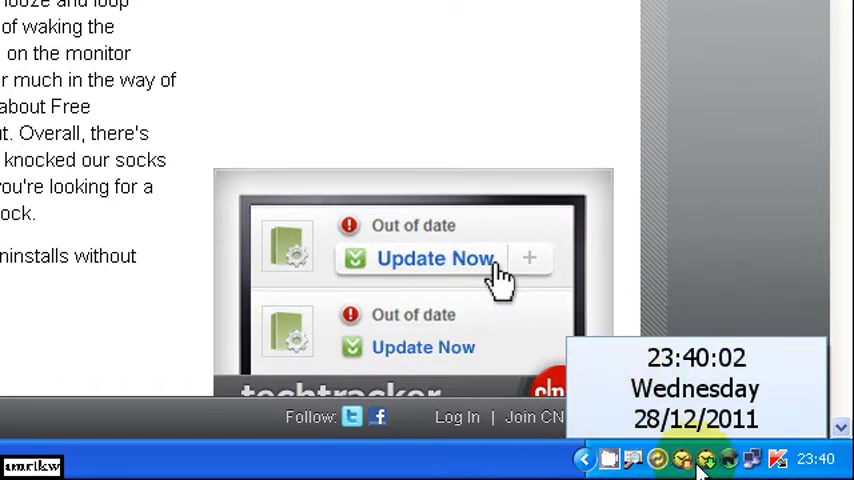
pyautogui.moveTo(704, 460)
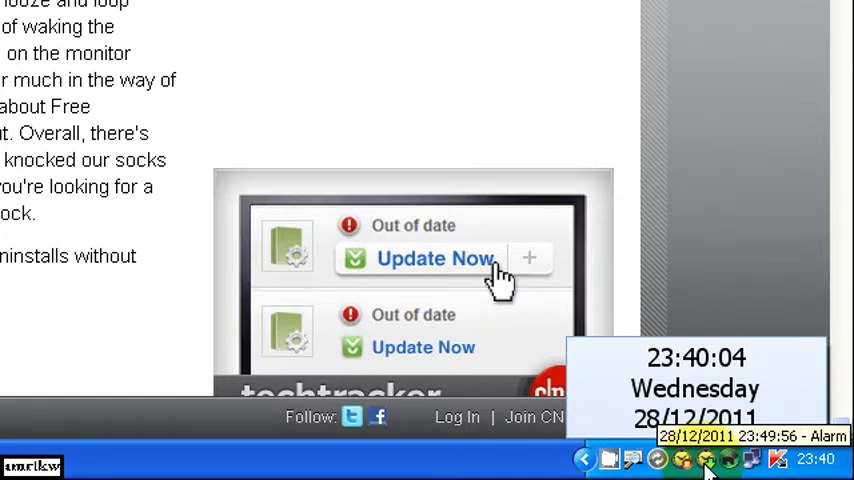
pyautogui.moveTo(684, 460)
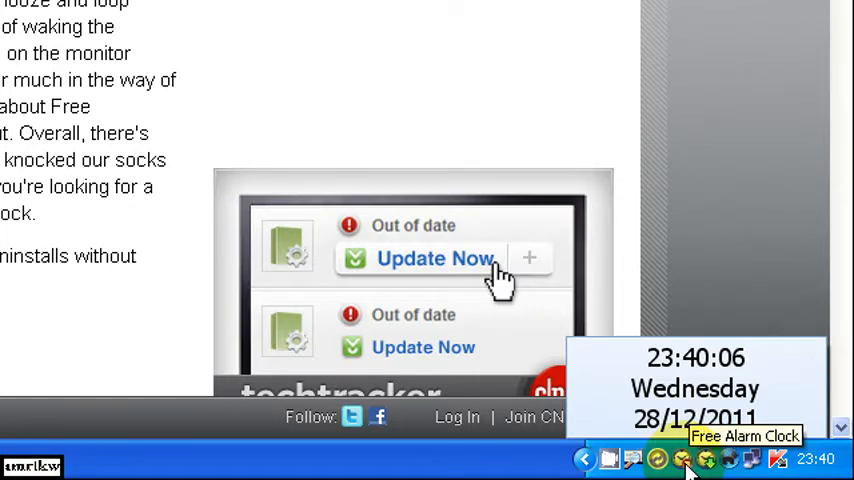
# - From the Free Alarm Clock tray menu, bring up the main window with its empty alarm list
pyautogui.rightClick(684, 458)
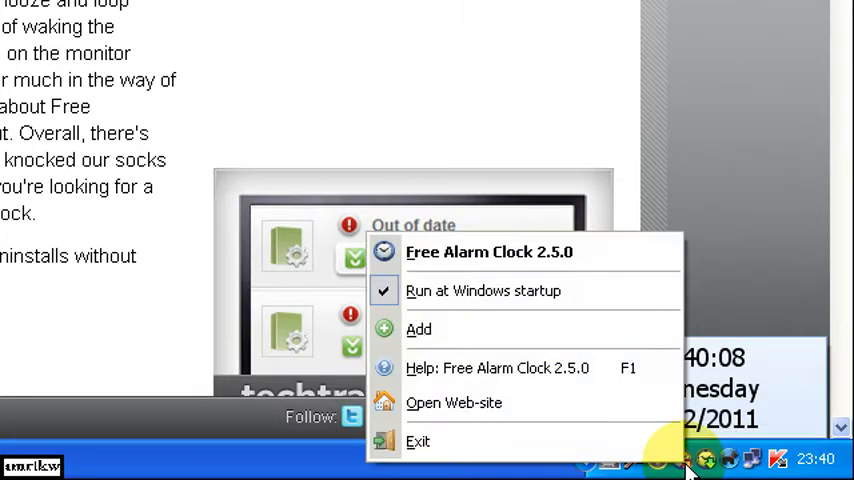
pyautogui.moveTo(564, 262)
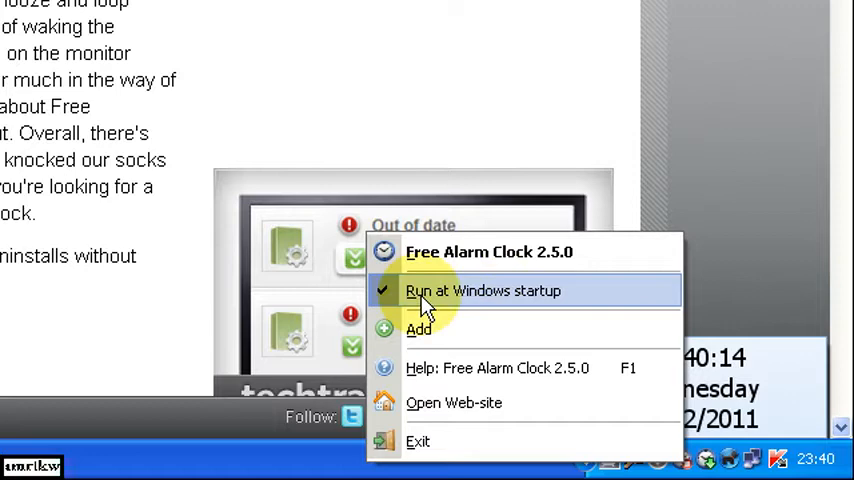
pyautogui.moveTo(446, 292)
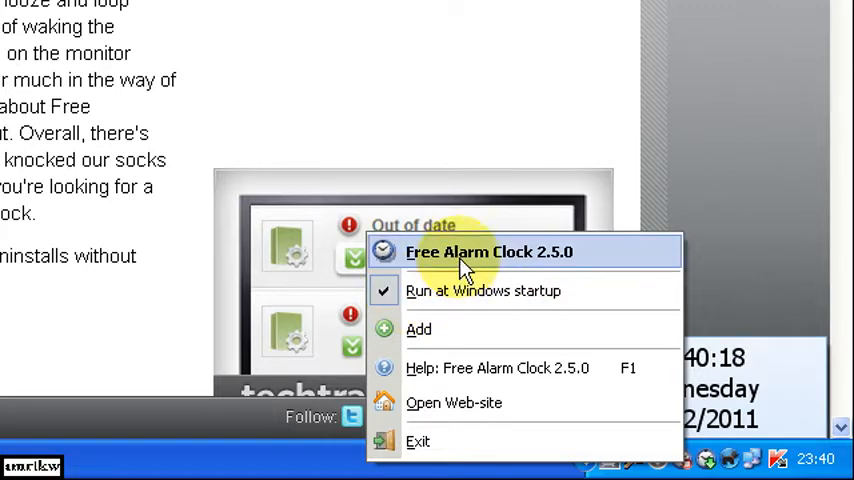
pyautogui.moveTo(488, 260)
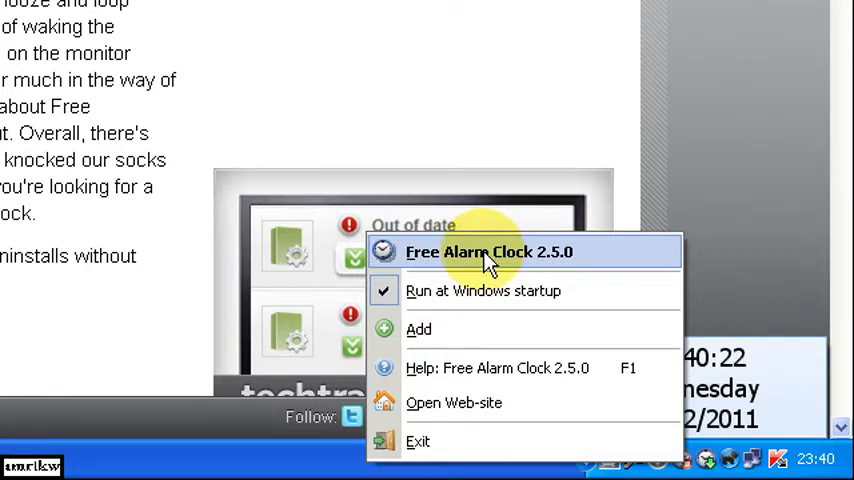
pyautogui.click(490, 252)
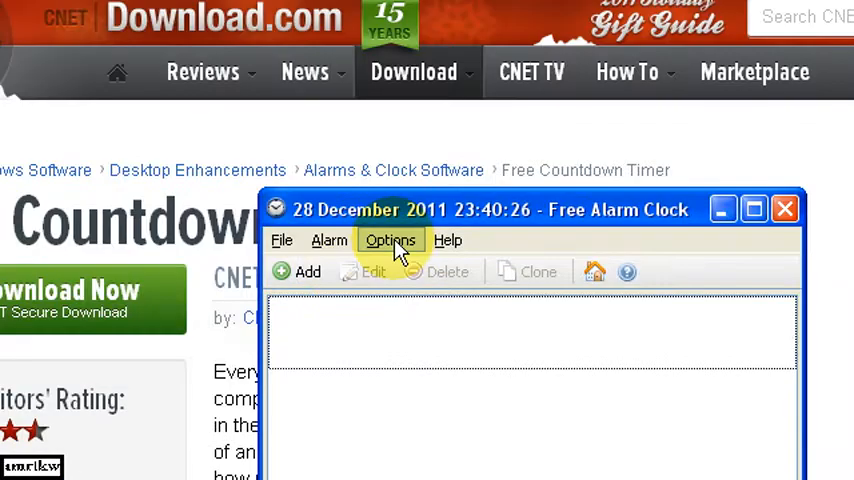
# - Toggle Show clock in floating window under Options, then close the Free Alarm Clock window
pyautogui.click(390, 240)
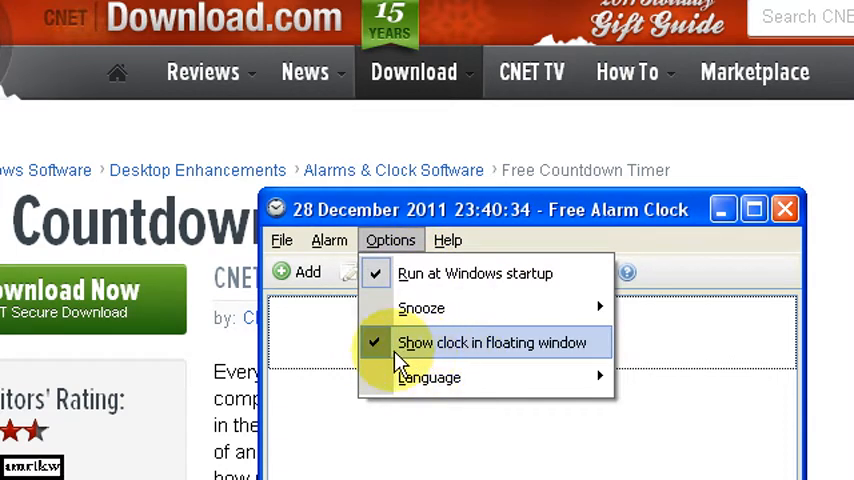
pyautogui.click(492, 342)
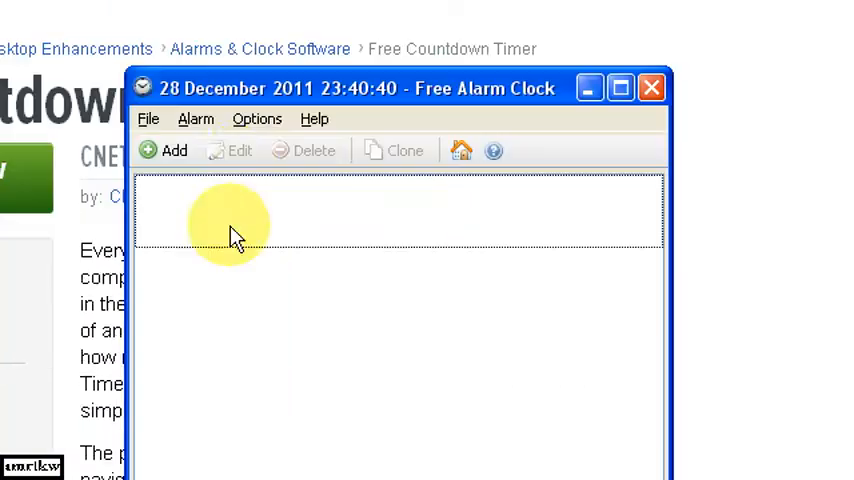
pyautogui.click(652, 88)
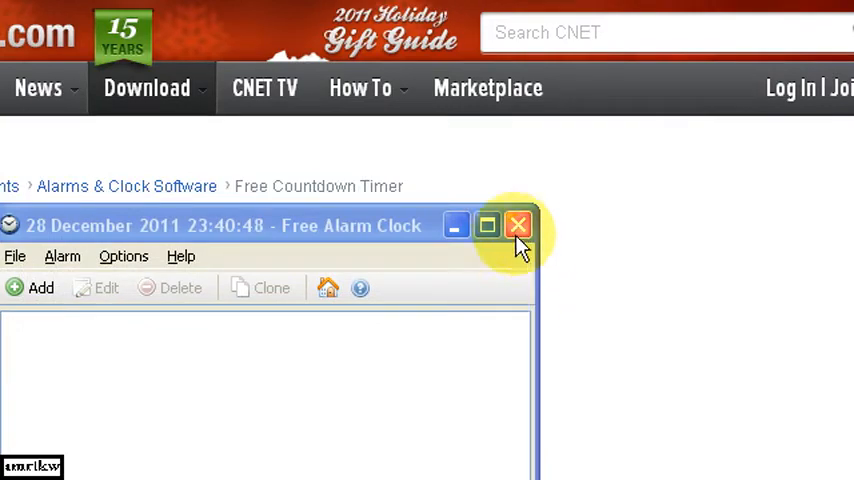
pyautogui.click(518, 224)
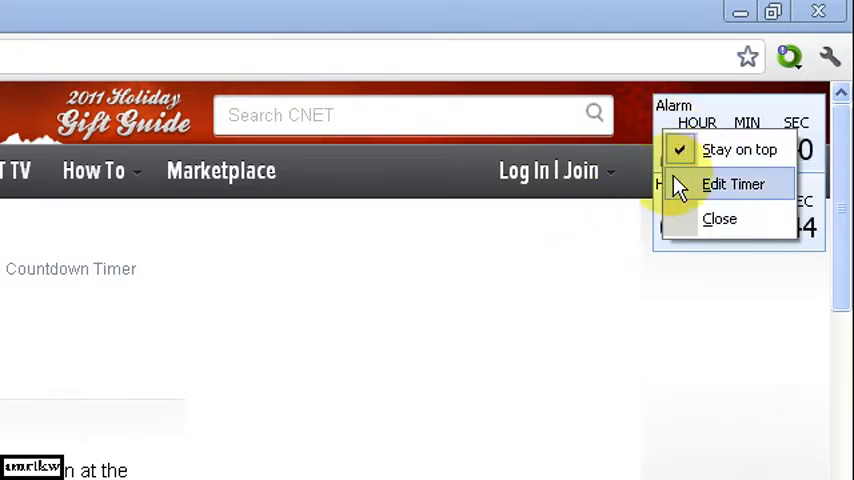
# - In the Alarm countdown's Edit Timer settings, toggle the floating window and turn-on-monitor options, then reopen them
pyautogui.click(732, 184)
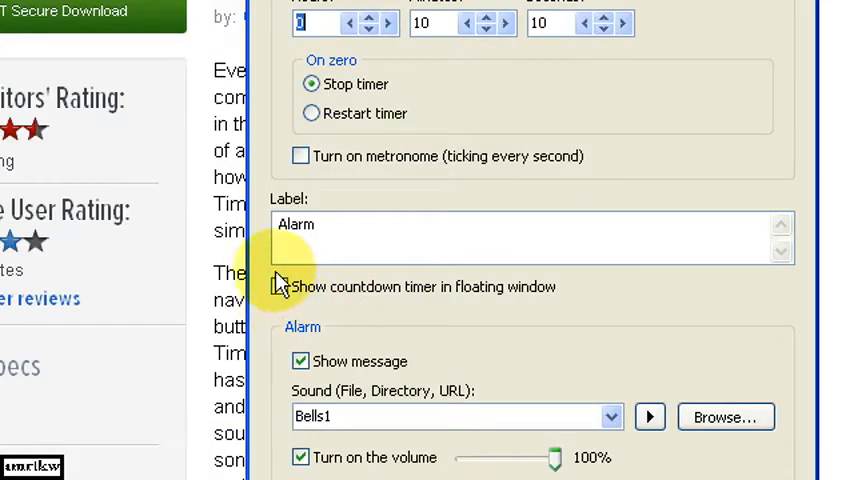
pyautogui.click(280, 288)
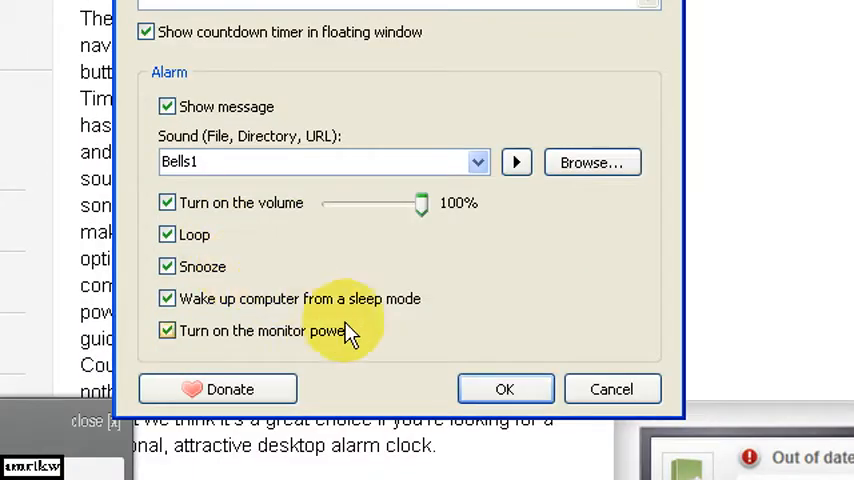
pyautogui.click(504, 388)
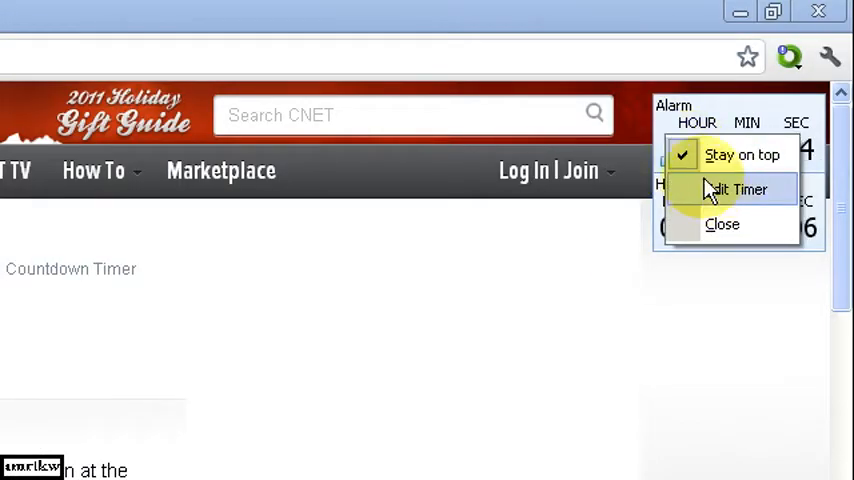
pyautogui.click(740, 188)
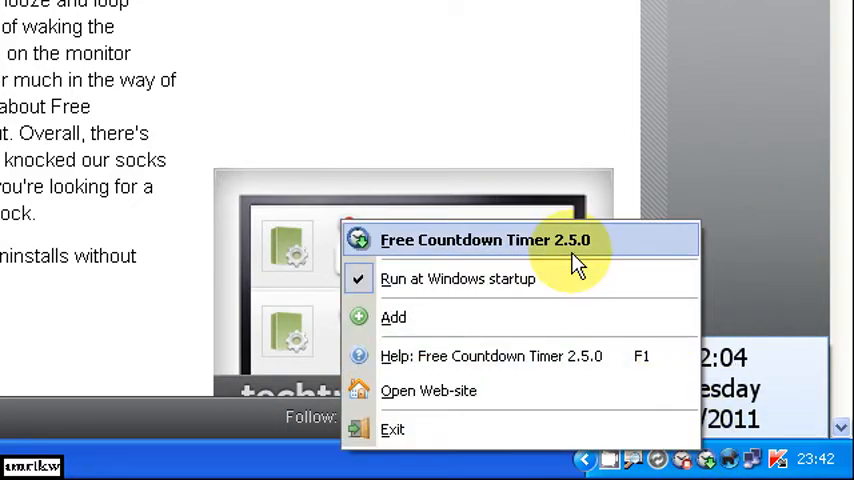
# - Bring up the Free Countdown Timer window listing Alarm and Happy New Year, and edit the Alarm countdown
pyautogui.click(484, 240)
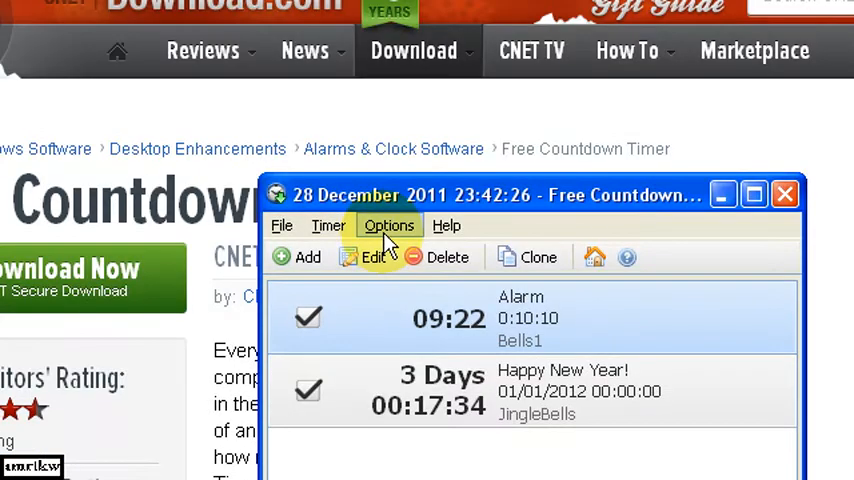
pyautogui.click(388, 224)
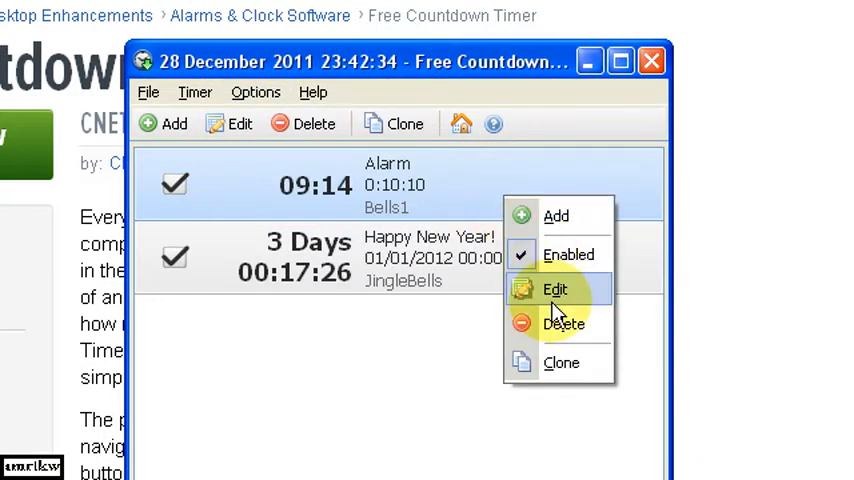
pyautogui.click(554, 288)
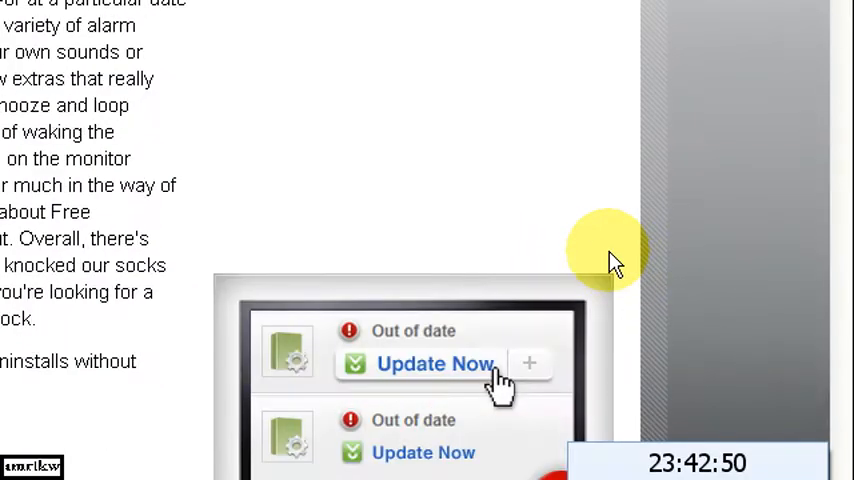
# - Scroll through the Google results for 'zoomit' with the TechNet ZoomIt page listed first
pyautogui.scroll(3)
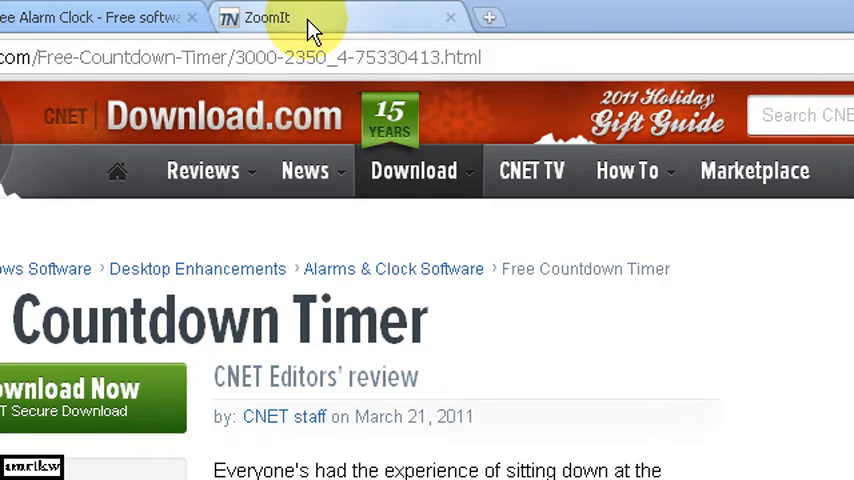
pyautogui.scroll(-3)
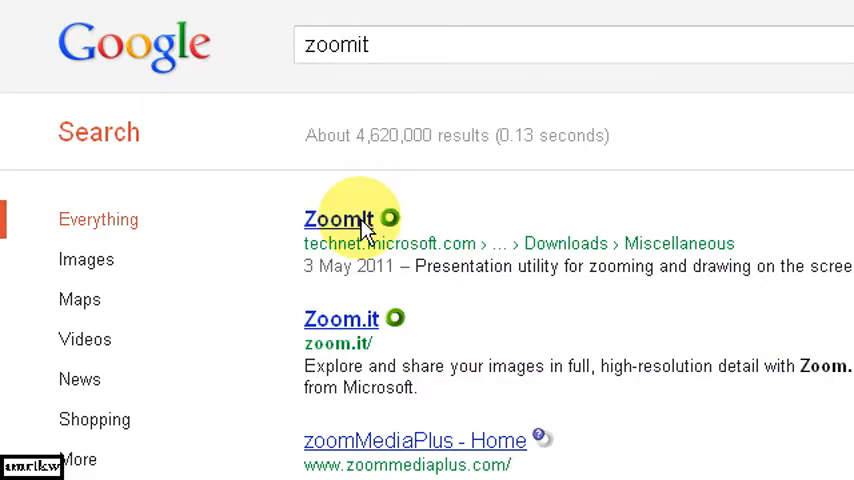
# - Open the ZoomIt v4.2 TechNet result and read down through the introduction to the Download ZoomIt link
pyautogui.click(336, 220)
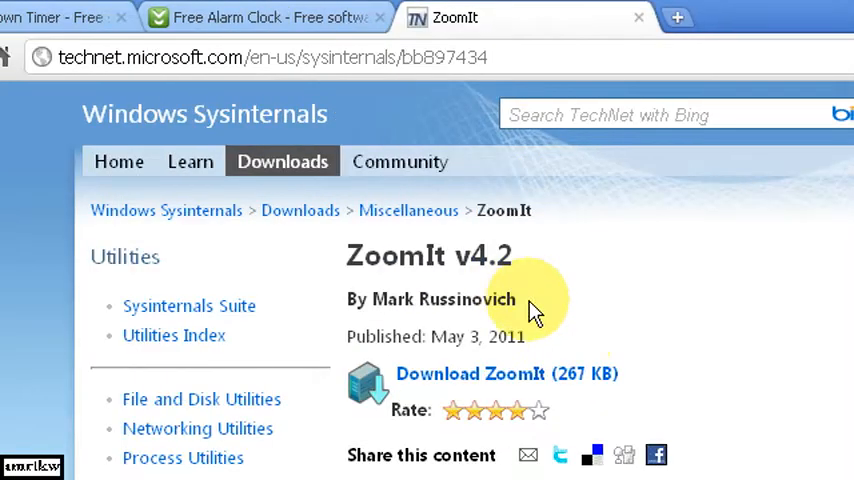
pyautogui.scroll(-3)
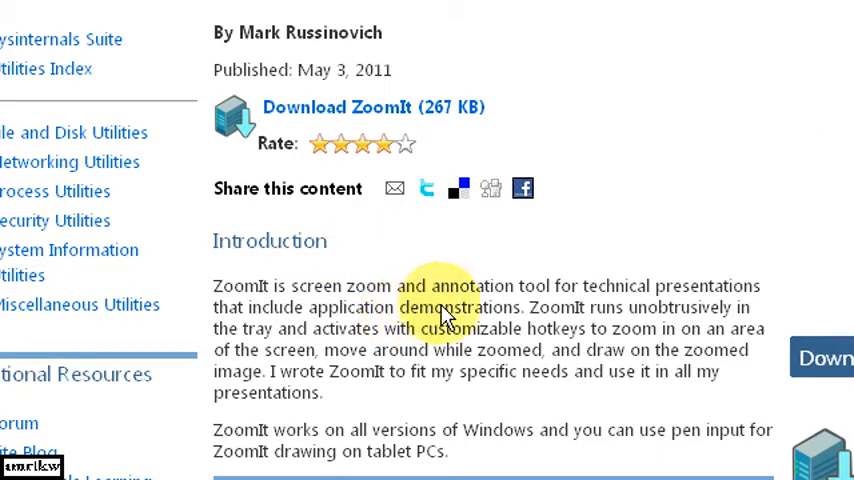
pyautogui.scroll(-3)
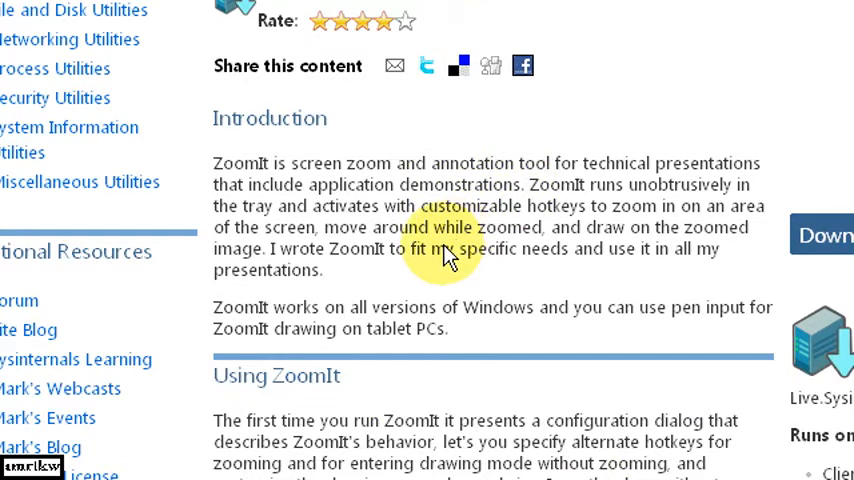
pyautogui.moveTo(500, 296)
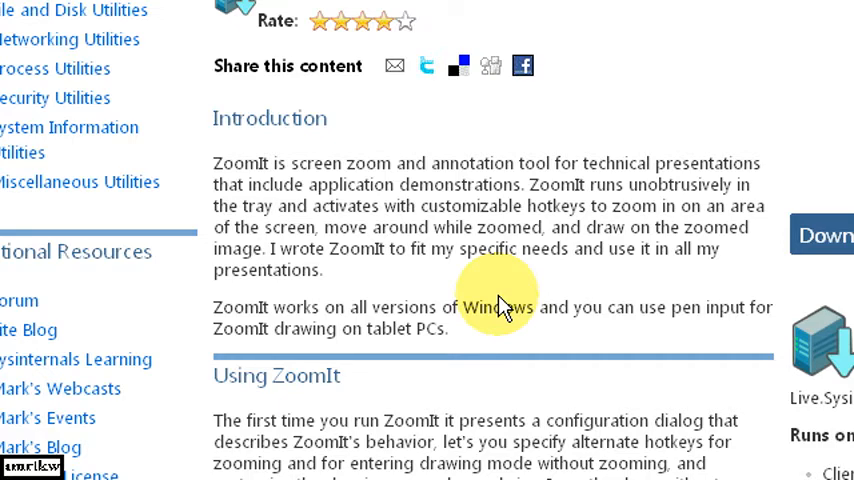
pyautogui.scroll(-3)
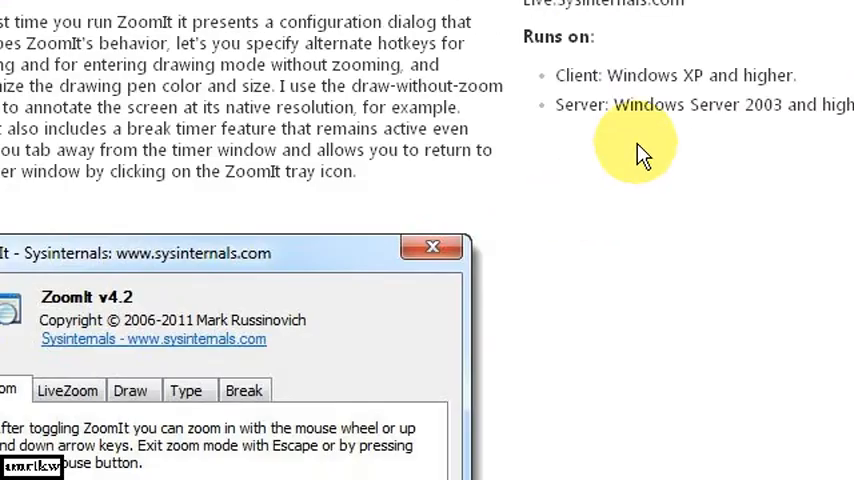
pyautogui.scroll(-3)
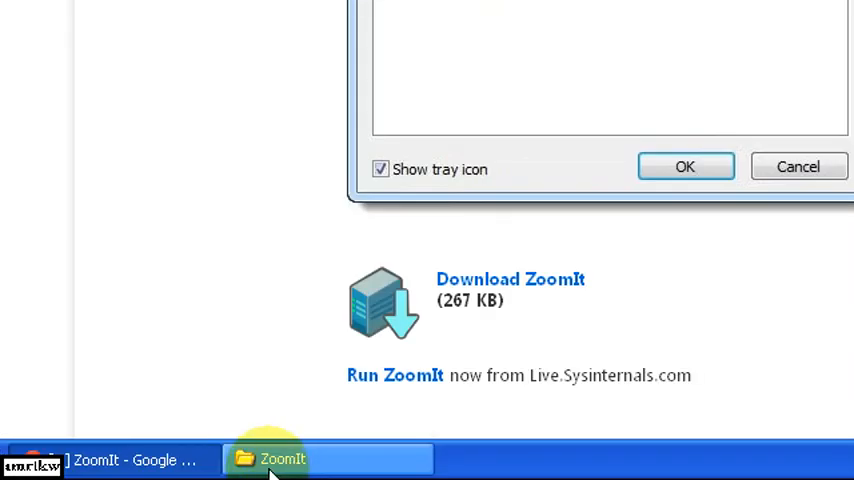
# - Bring up the downloaded ZoomIt.zip archive in WinRAR, listing ZoomIt.exe and Eula.txt
pyautogui.click(282, 460)
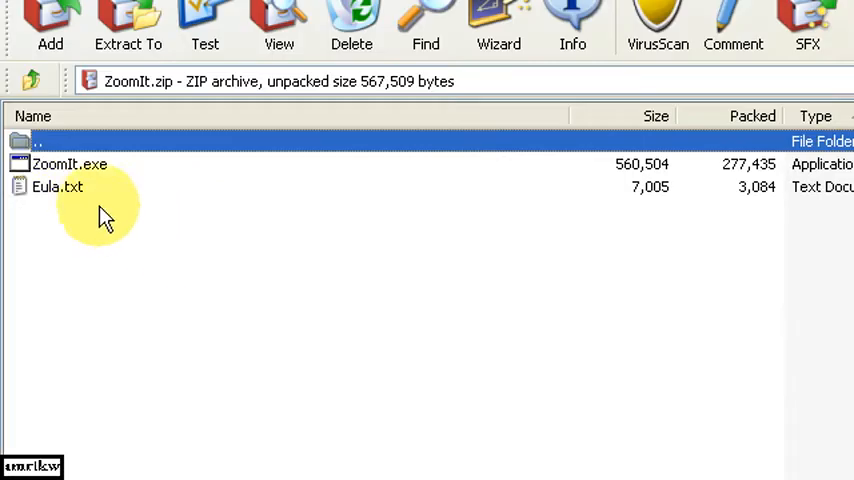
pyautogui.moveTo(58, 196)
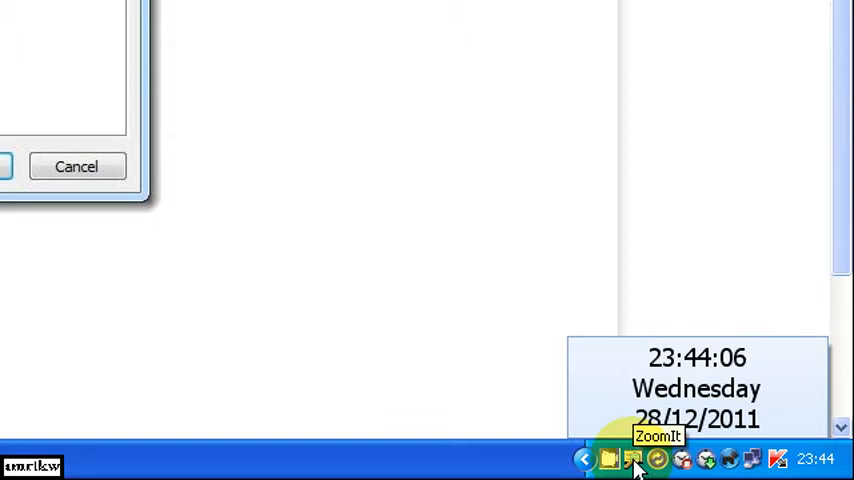
# - From the ZoomIt tray icon's menu, open the ZoomIt v4.2 Options window
pyautogui.rightClick(632, 460)
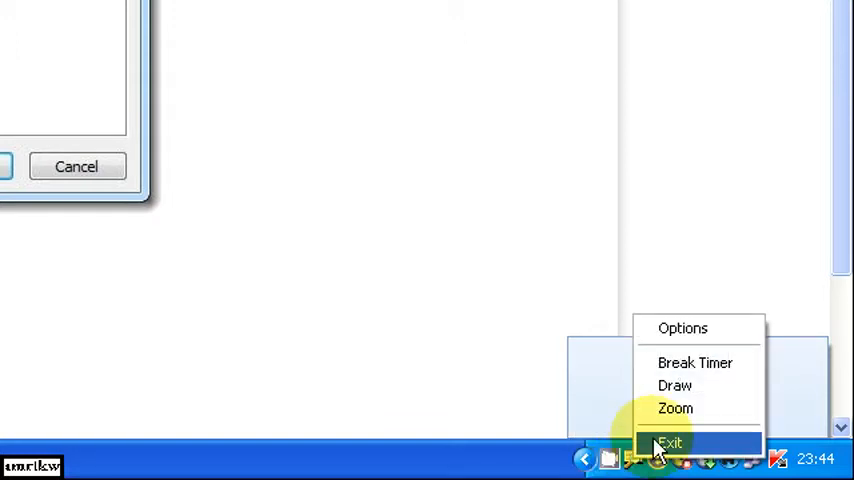
pyautogui.moveTo(676, 408)
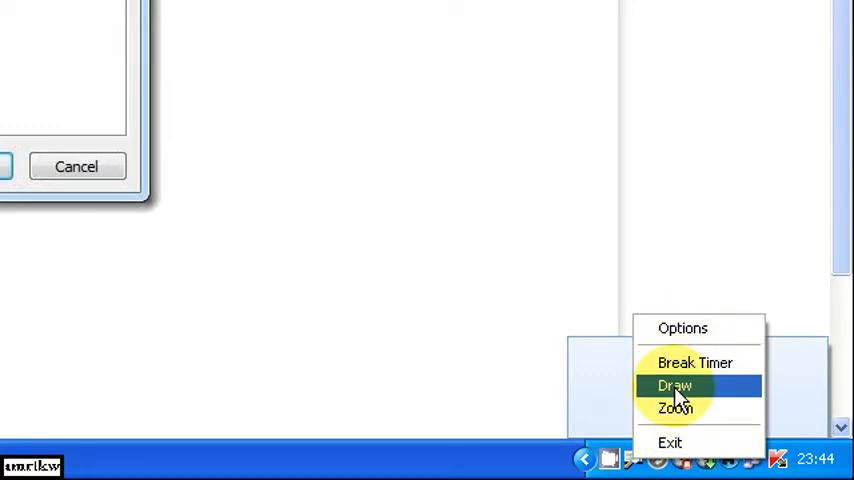
pyautogui.moveTo(676, 328)
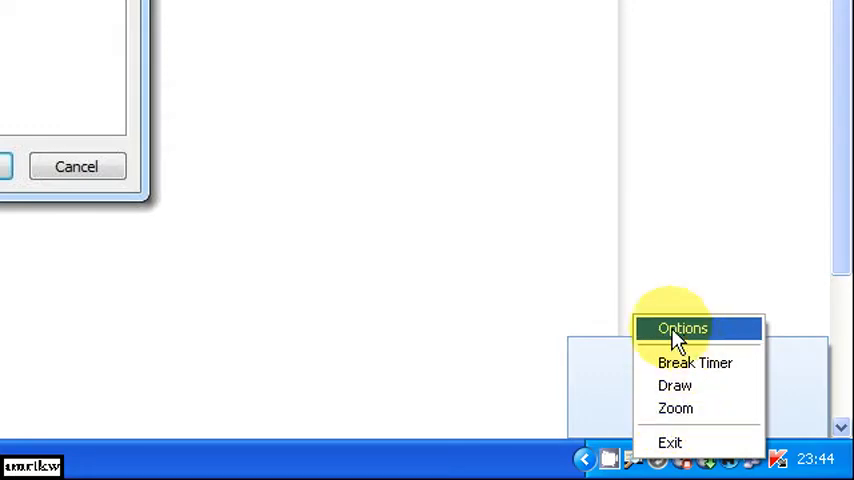
pyautogui.click(682, 328)
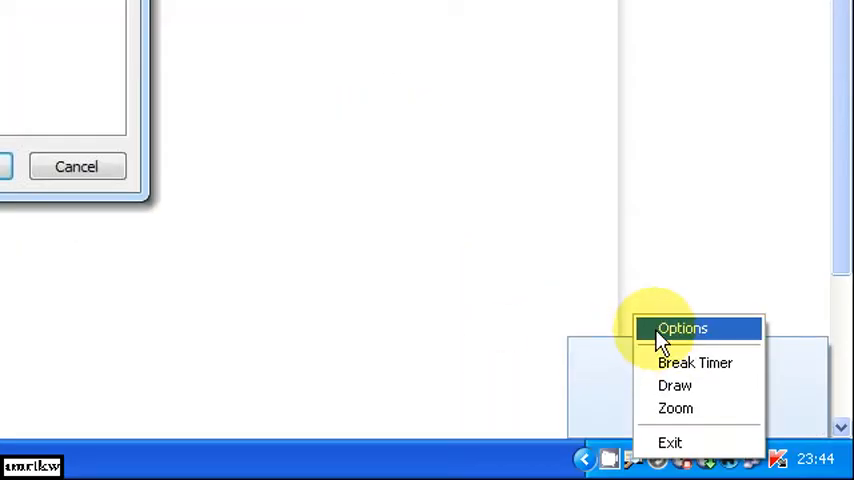
pyautogui.click(682, 328)
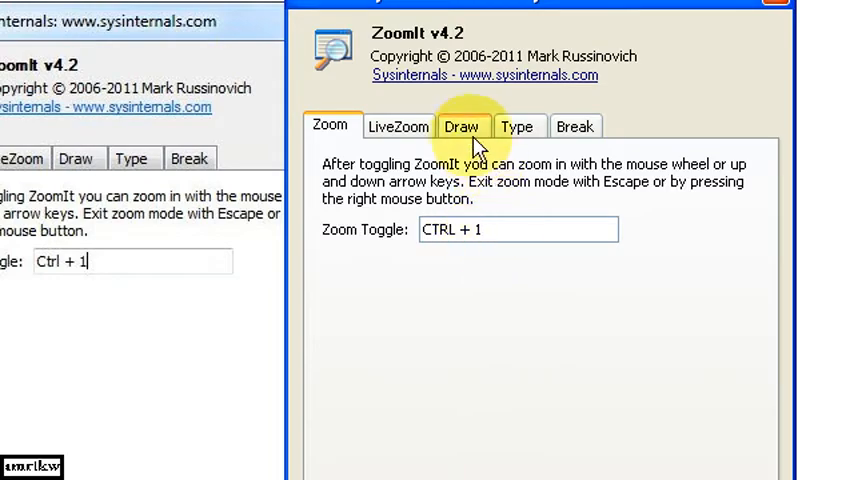
# - Review the Draw tab's hotkeys and accept the settings with OK
pyautogui.click(462, 126)
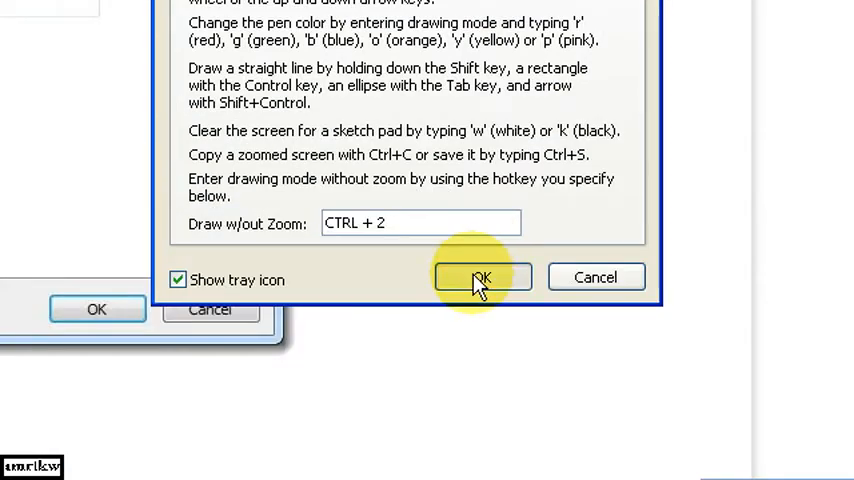
pyautogui.click(480, 276)
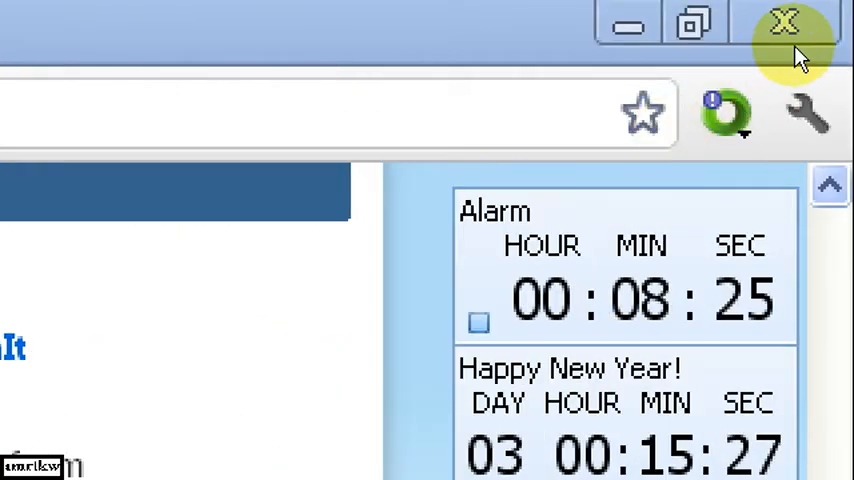
# - Magnify the TechNet page with the mouse wheel until the Community heading and breadcrumb trail fill the screen
pyautogui.scroll(-3)
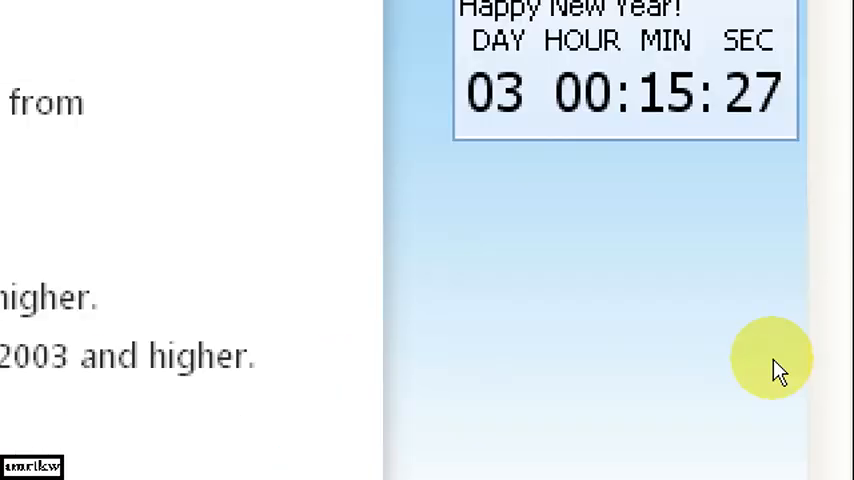
pyautogui.scroll(-3)
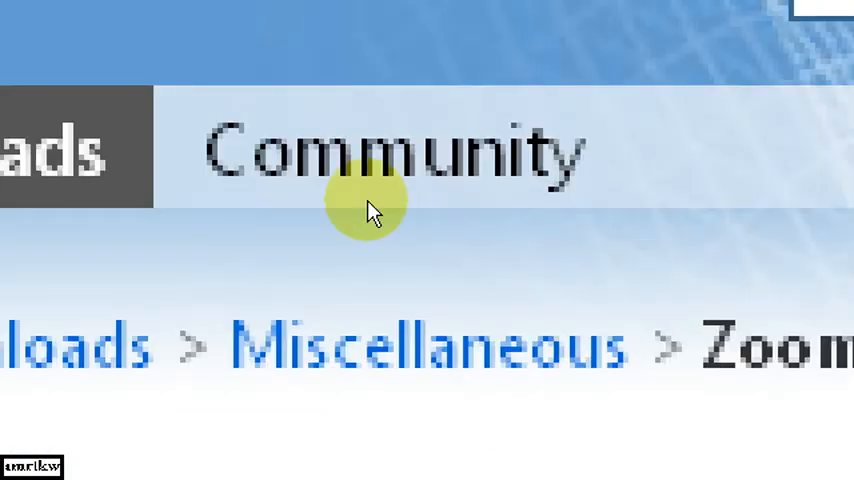
pyautogui.moveTo(600, 244)
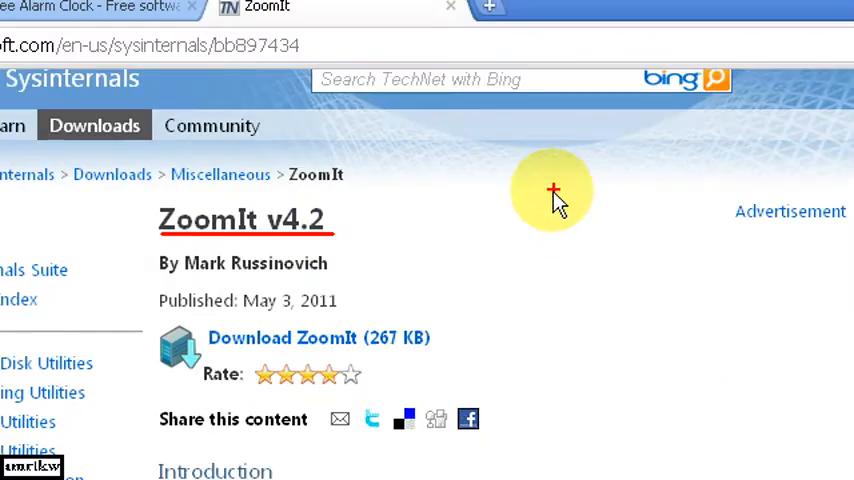
# - Draw a red arrow across the zoomed TechNet ZoomIt page and move down the page
pyautogui.moveTo(234, 378); pyautogui.dragTo(558, 238)
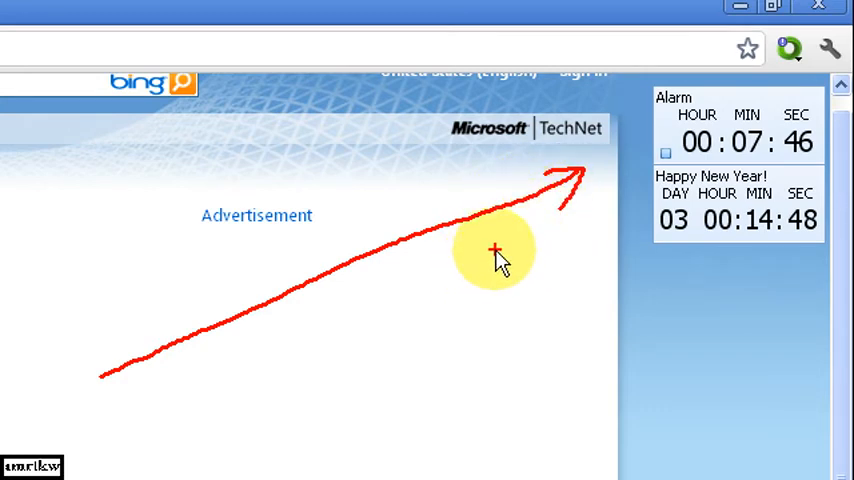
pyautogui.moveTo(530, 244)
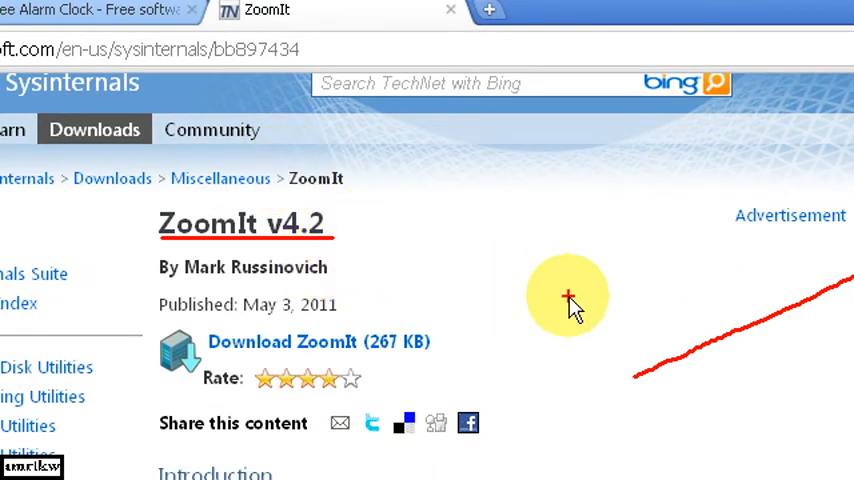
pyautogui.scroll(-3)
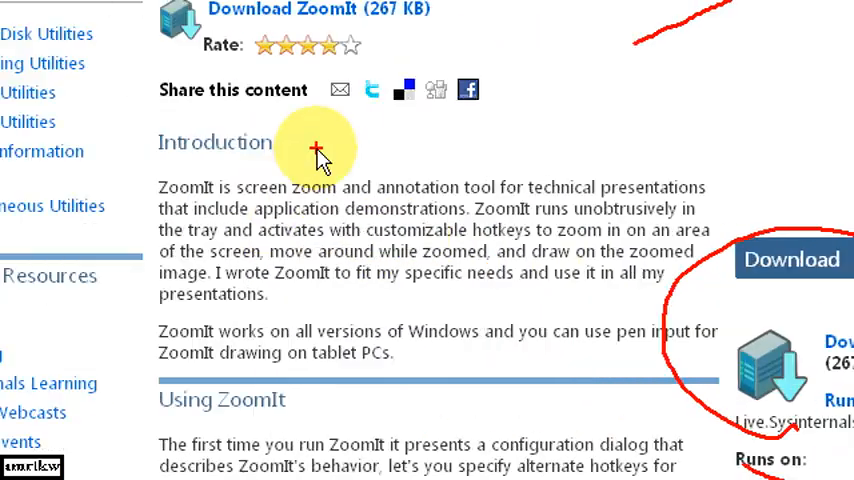
pyautogui.scroll(-3)
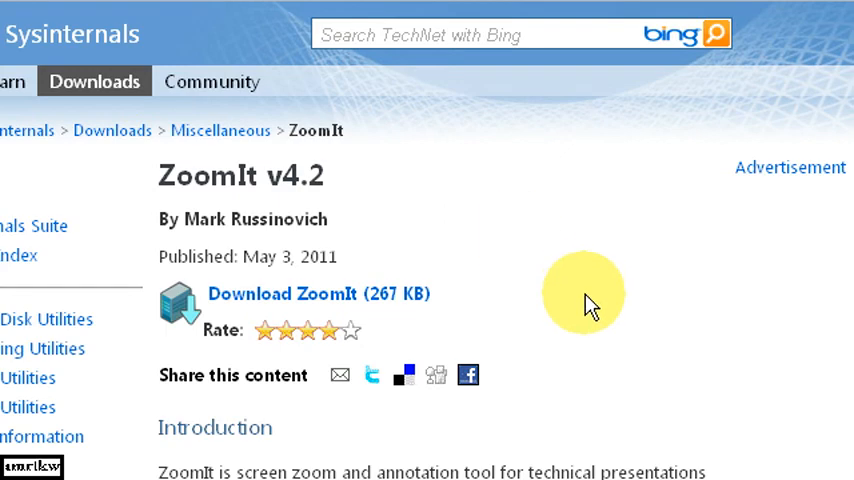
pyautogui.moveTo(580, 304)
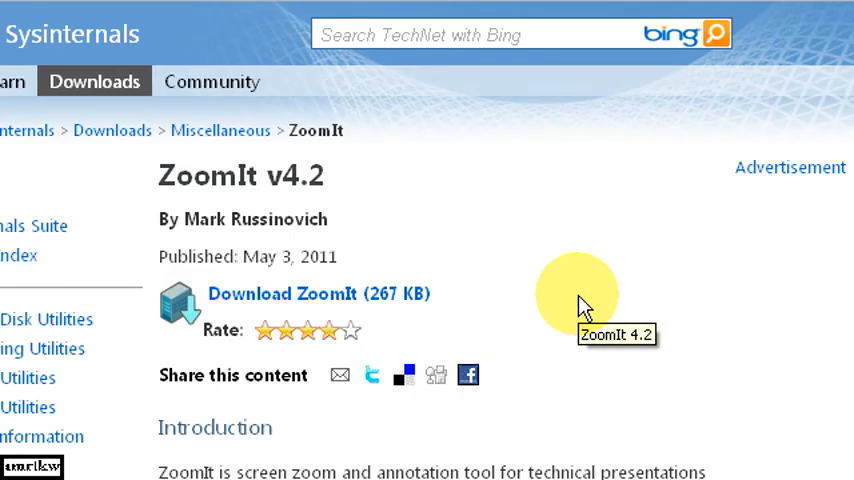
# - Scroll the unmarked ZoomIt page down to its Introduction paragraph
pyautogui.scroll(-3)
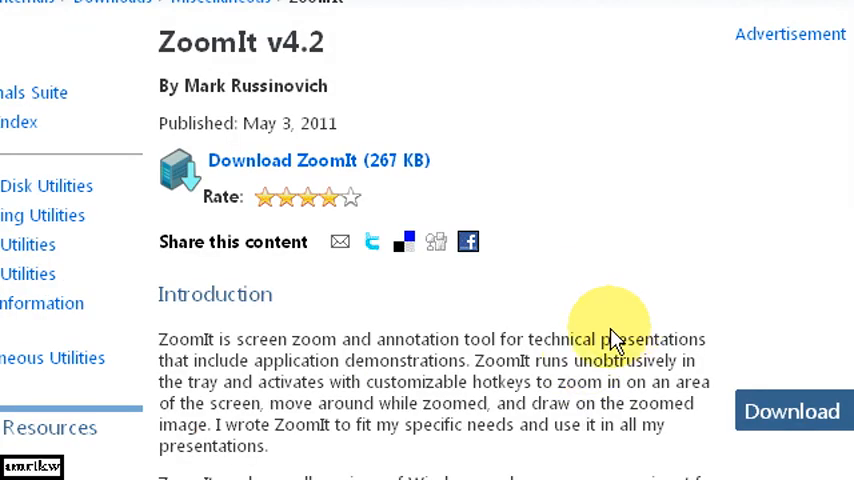